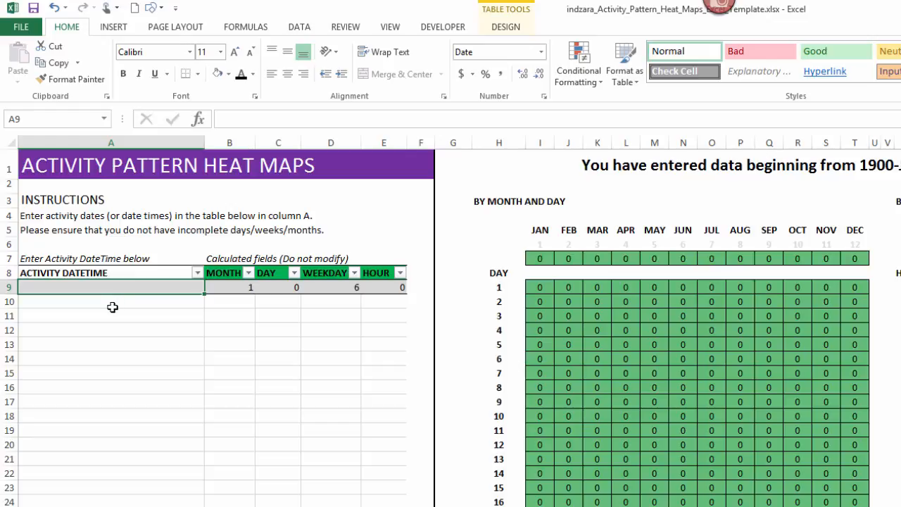
mouse_move(332, 287)
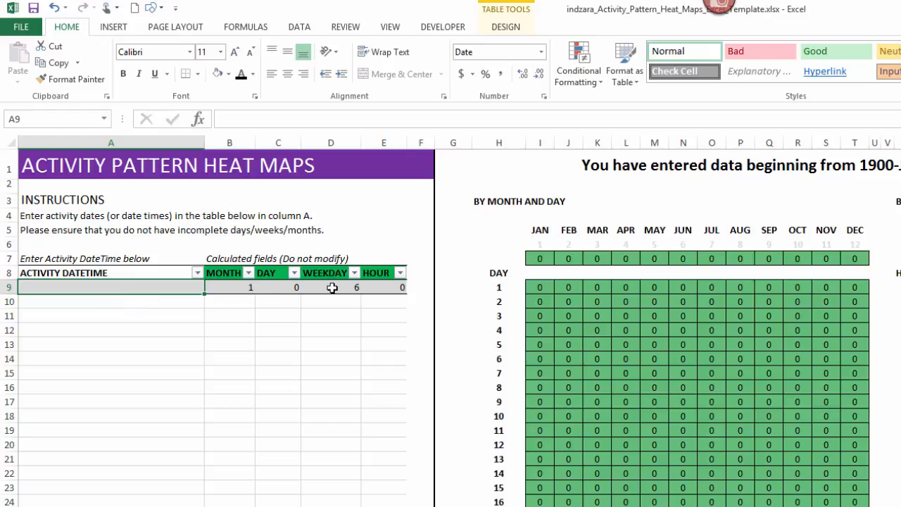
mouse_move(320, 291)
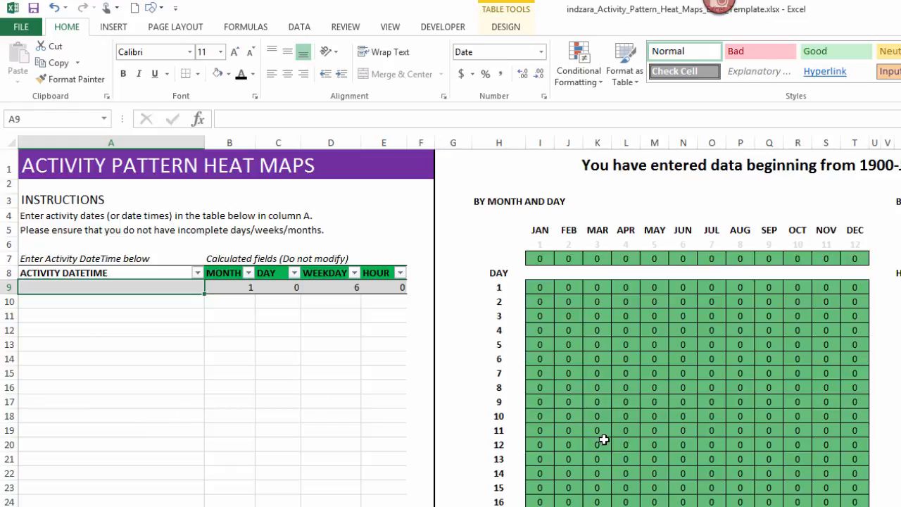
mouse_move(603, 437)
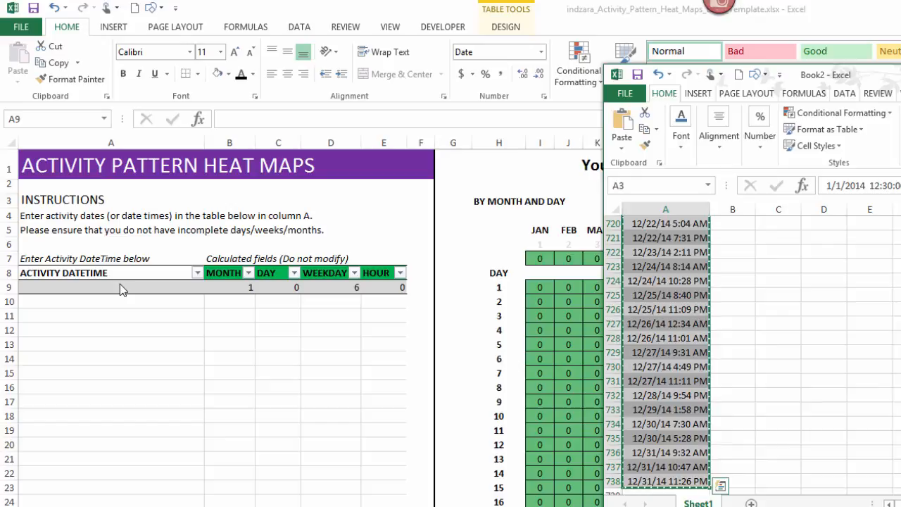
Paste the copied 2014 activity datetimes into cell A9 as values only.
right_click(68, 288)
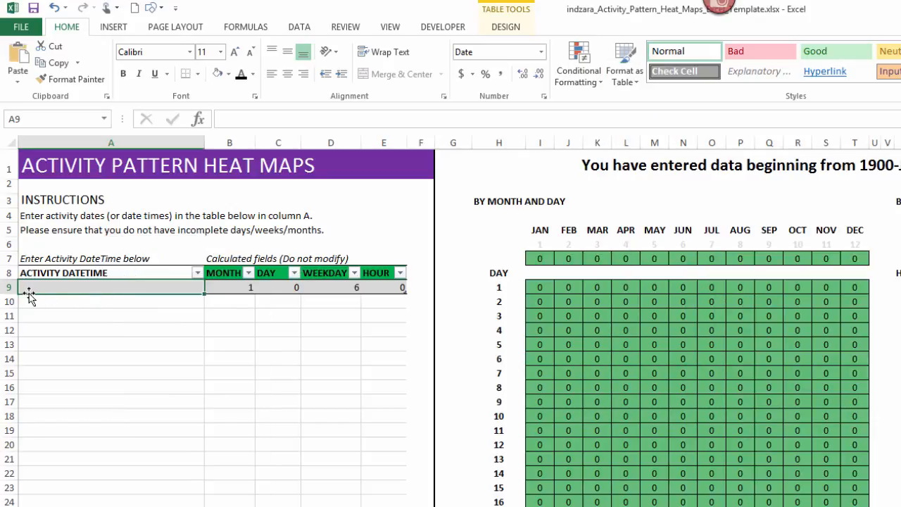
mouse_move(60, 287)
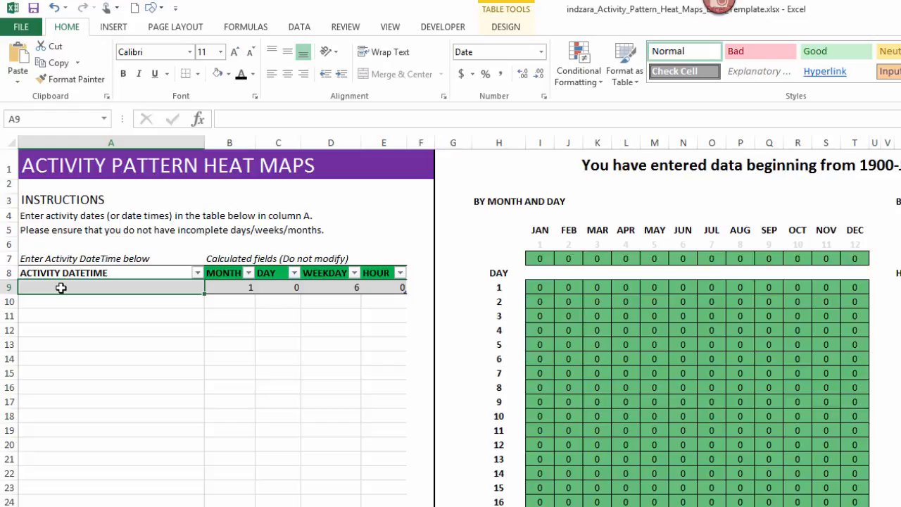
right_click(60, 287)
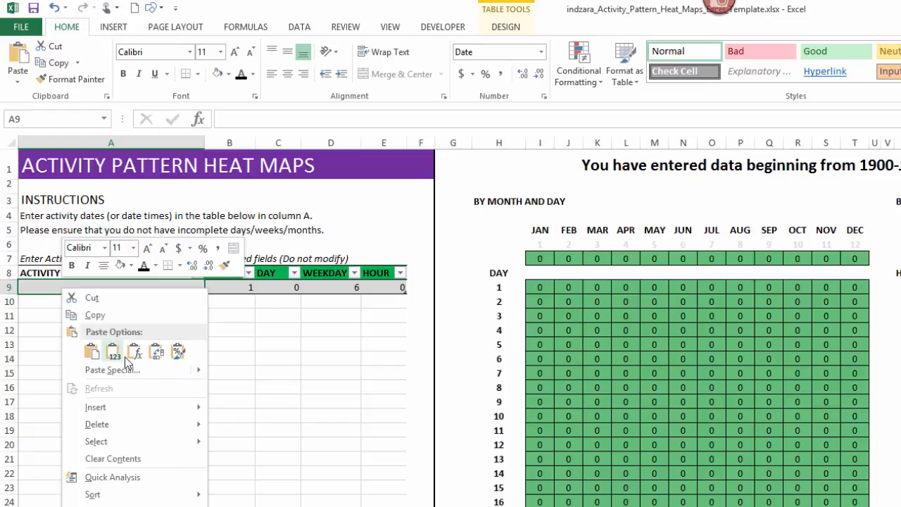
left_click(90, 350)
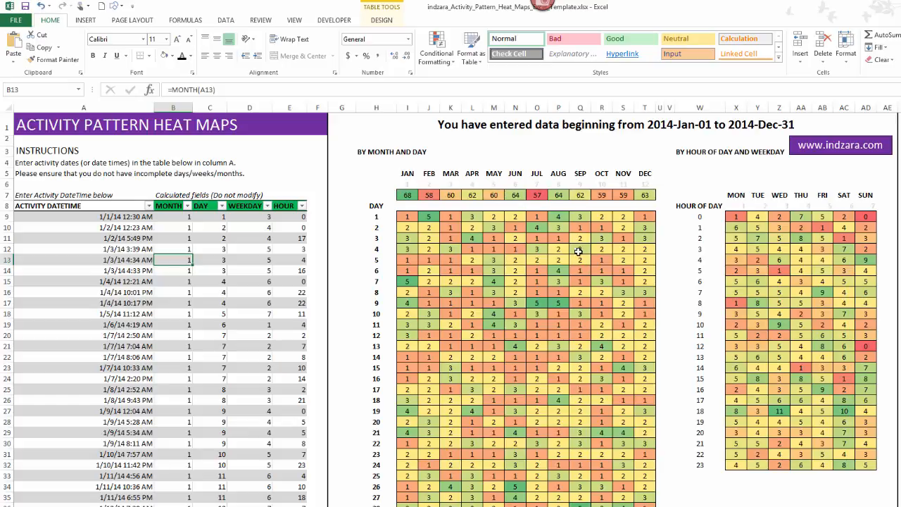
mouse_move(577, 131)
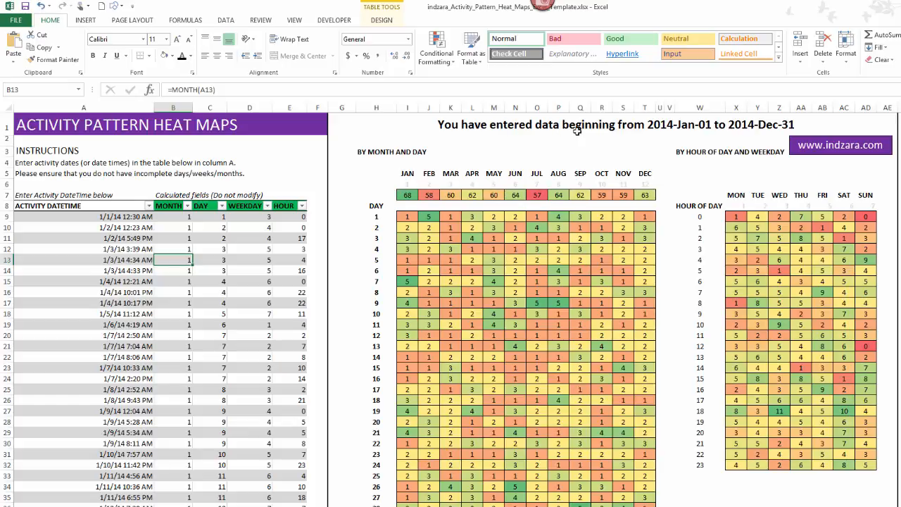
mouse_move(718, 130)
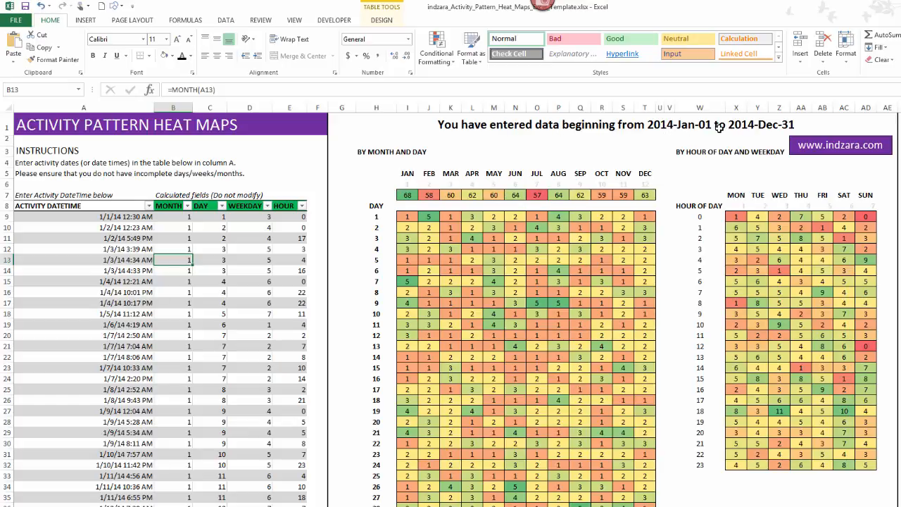
mouse_move(716, 143)
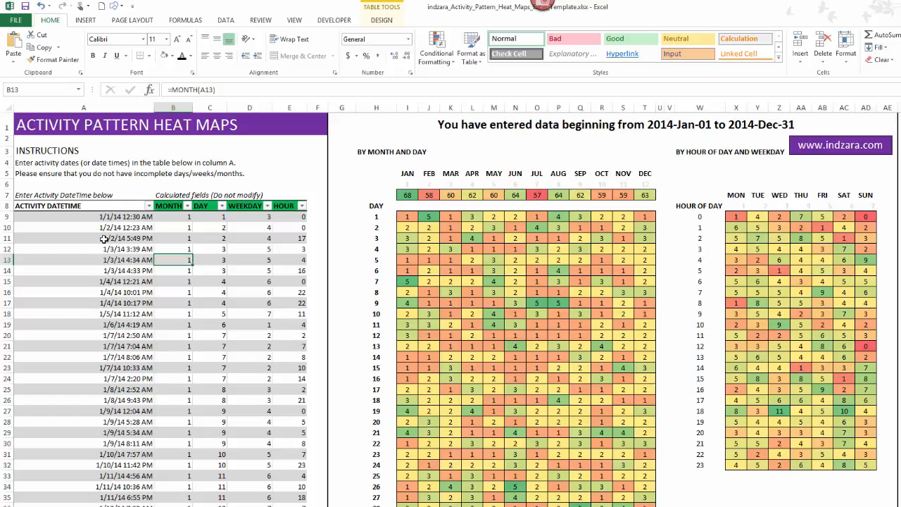
mouse_move(613, 185)
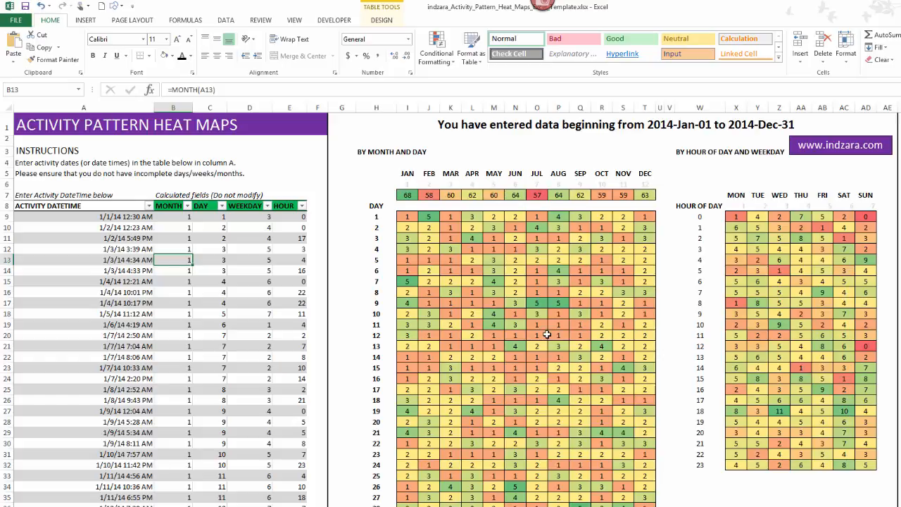
mouse_move(540, 322)
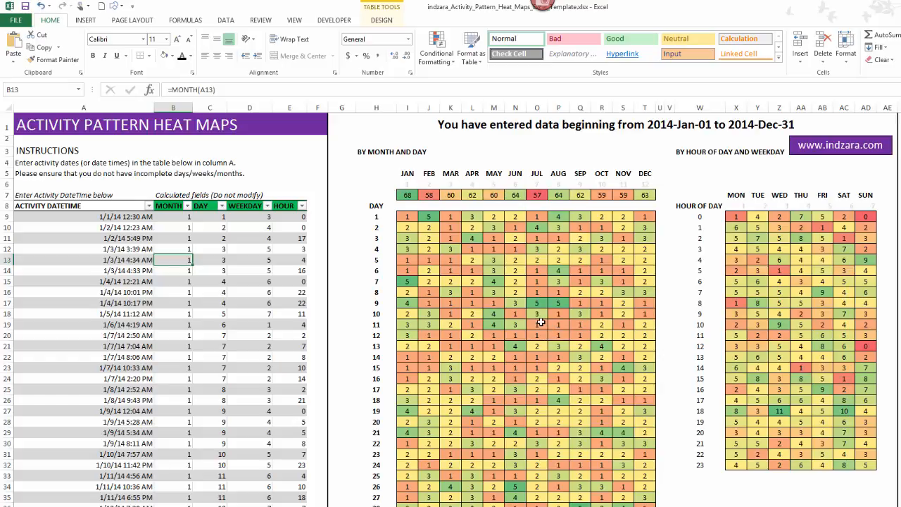
mouse_move(584, 316)
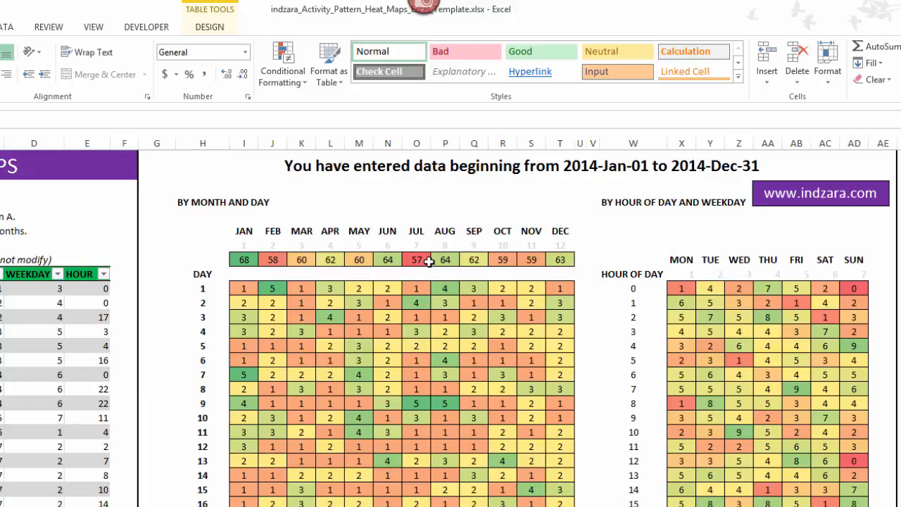
mouse_move(243, 259)
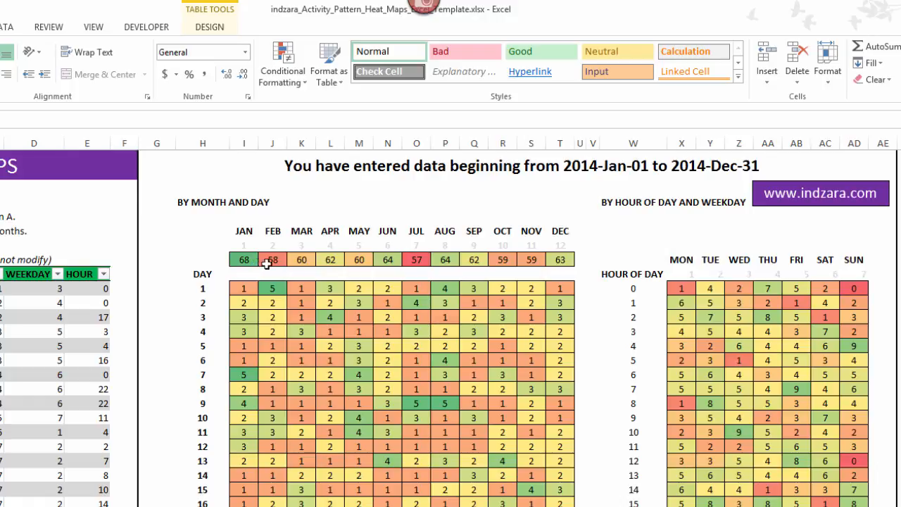
mouse_move(332, 255)
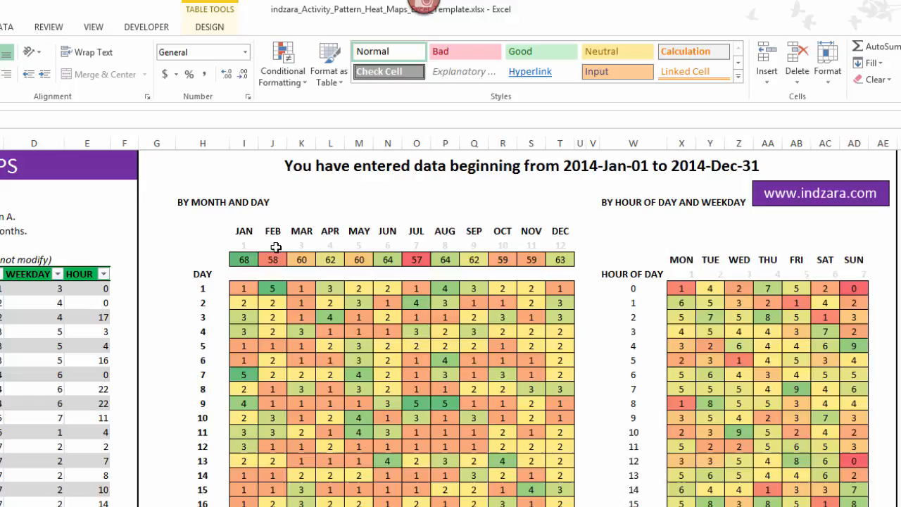
mouse_move(355, 269)
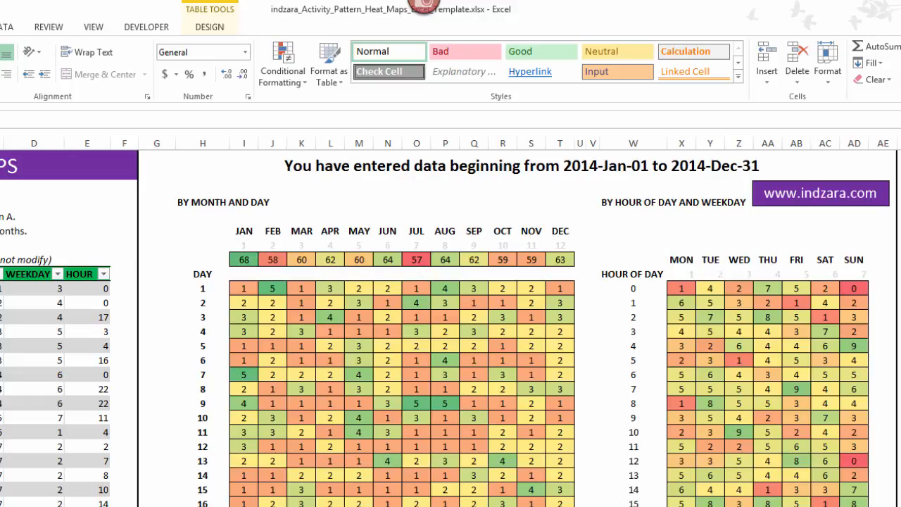
mouse_move(74, 414)
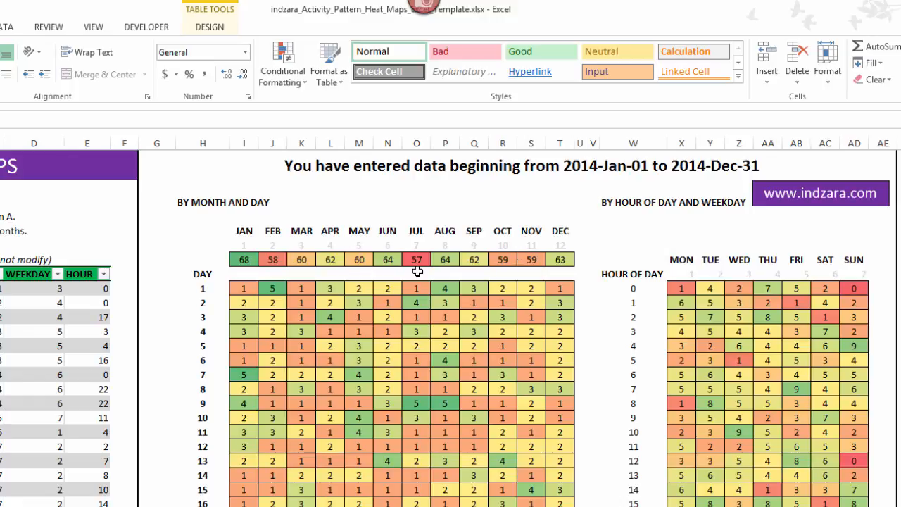
mouse_move(374, 355)
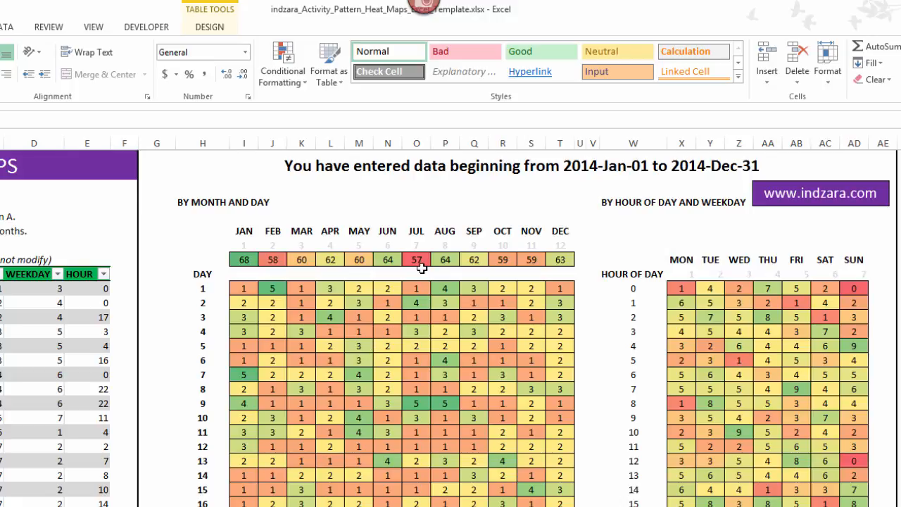
mouse_move(425, 266)
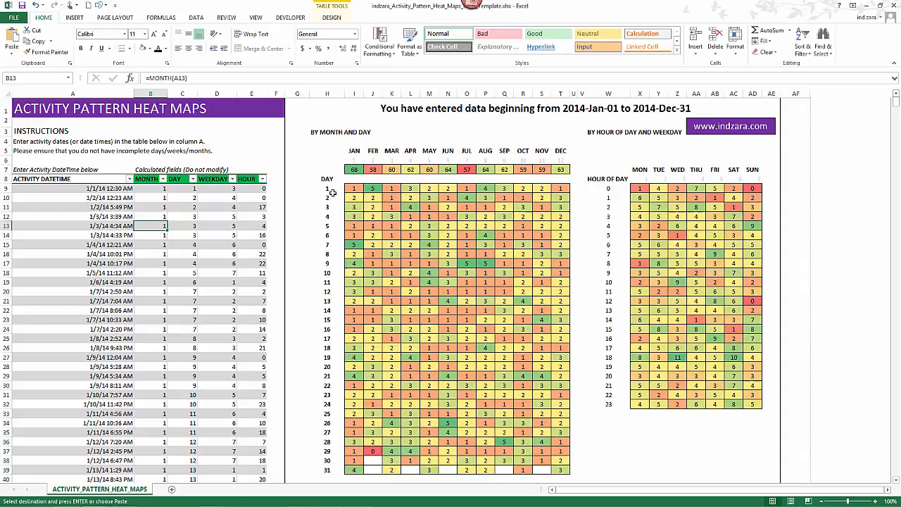
mouse_move(315, 351)
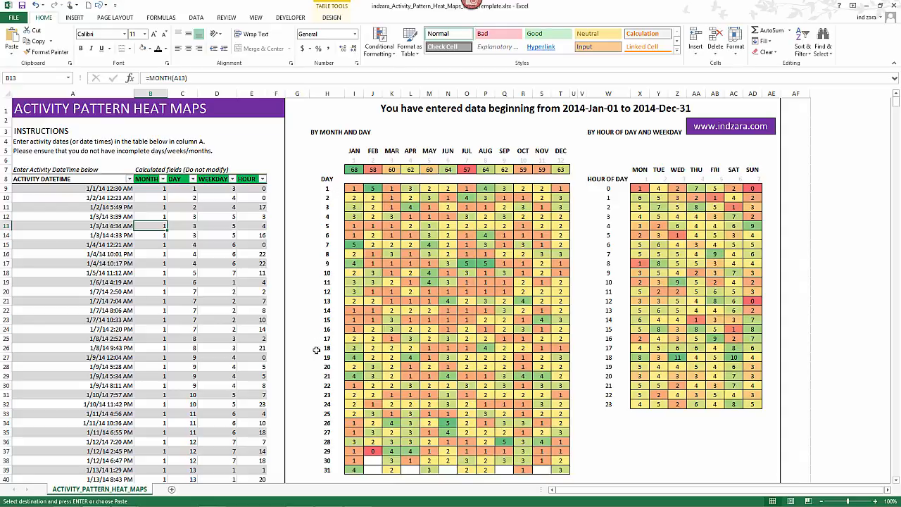
mouse_move(401, 448)
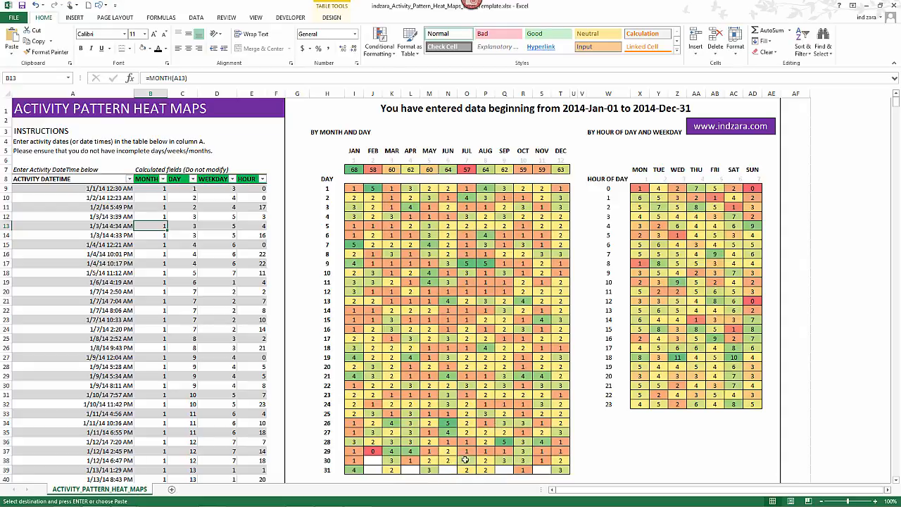
mouse_move(400, 214)
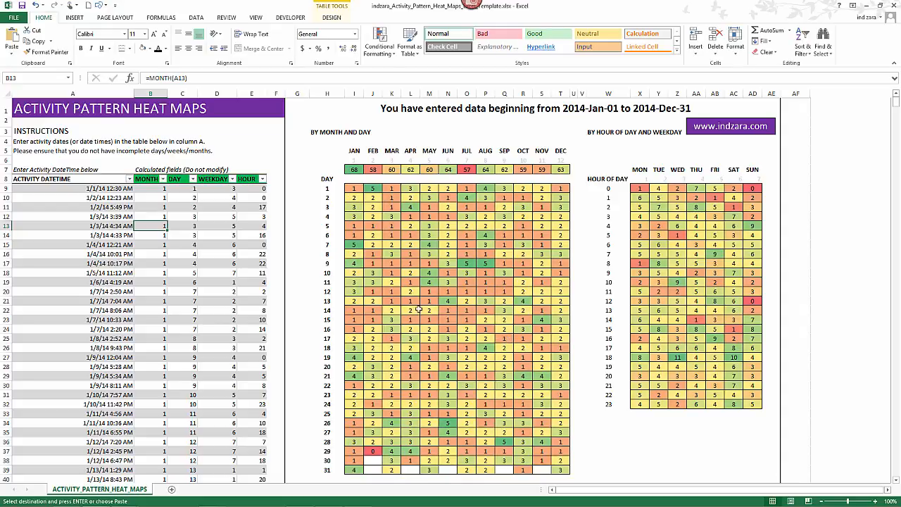
mouse_move(416, 309)
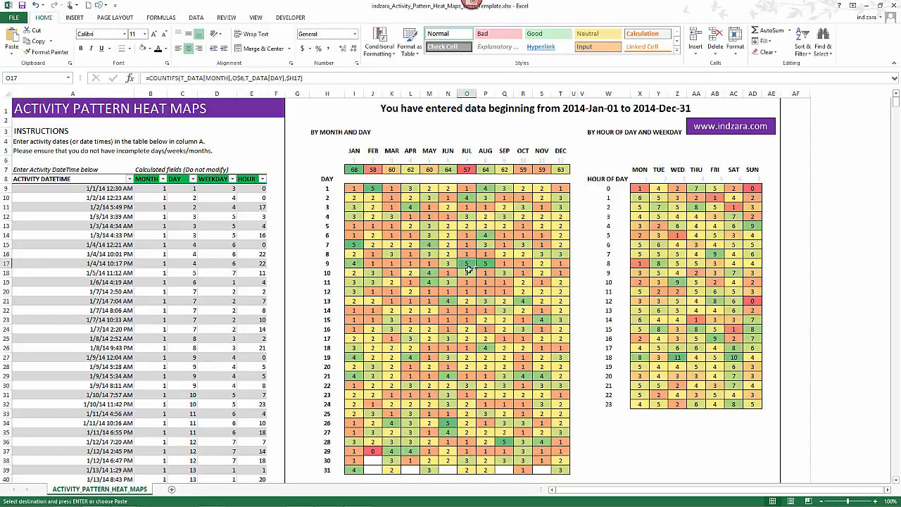
mouse_move(470, 318)
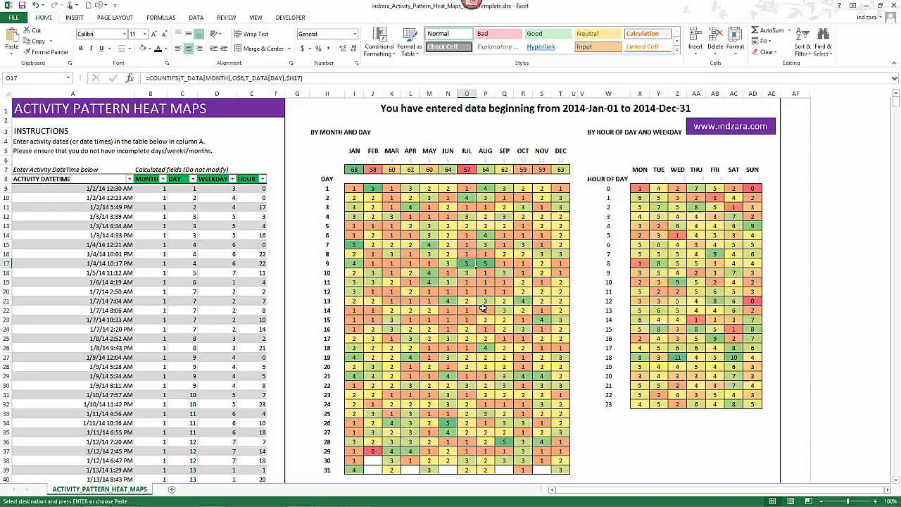
mouse_move(538, 300)
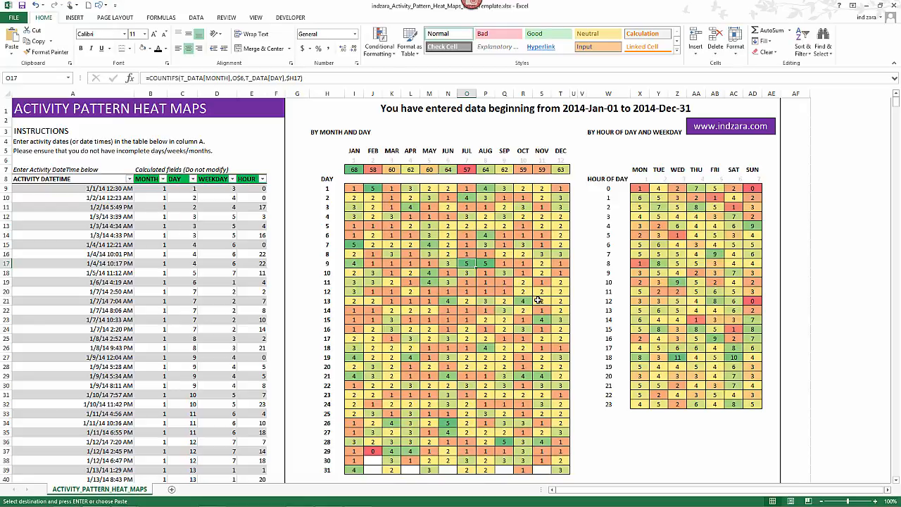
mouse_move(321, 281)
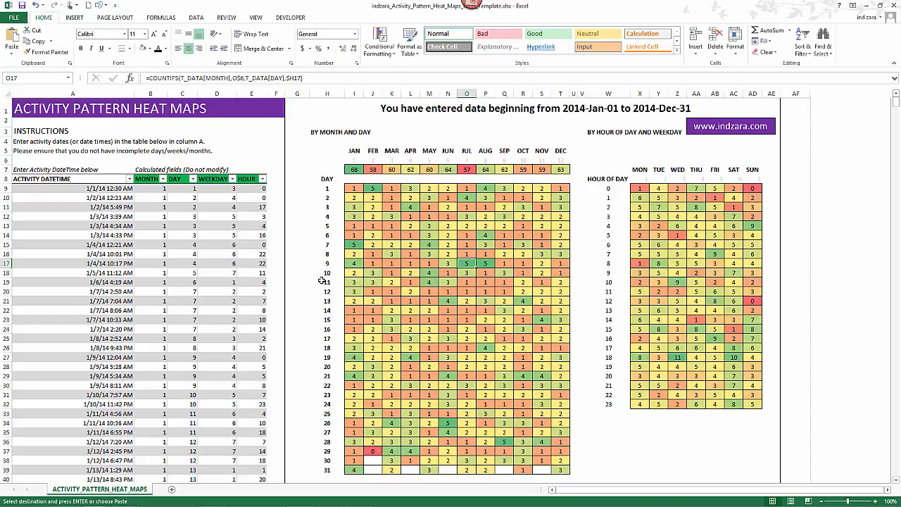
mouse_move(318, 281)
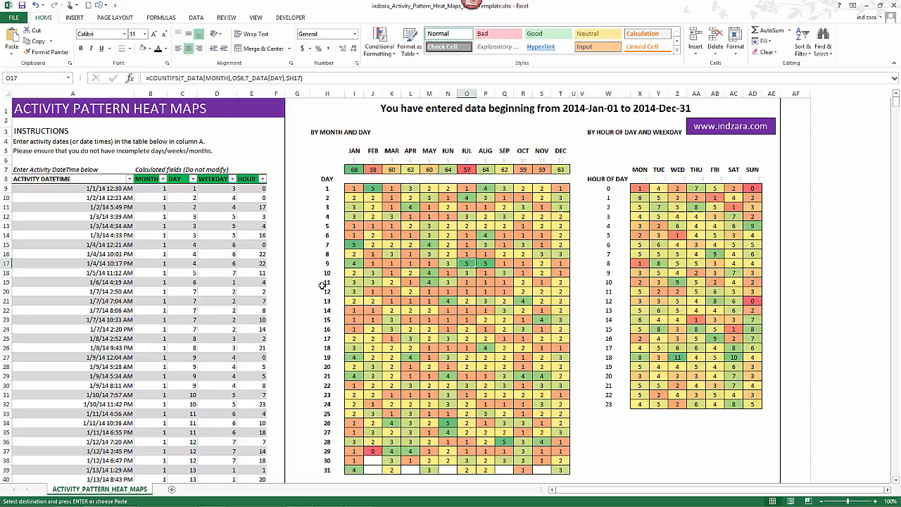
mouse_move(574, 311)
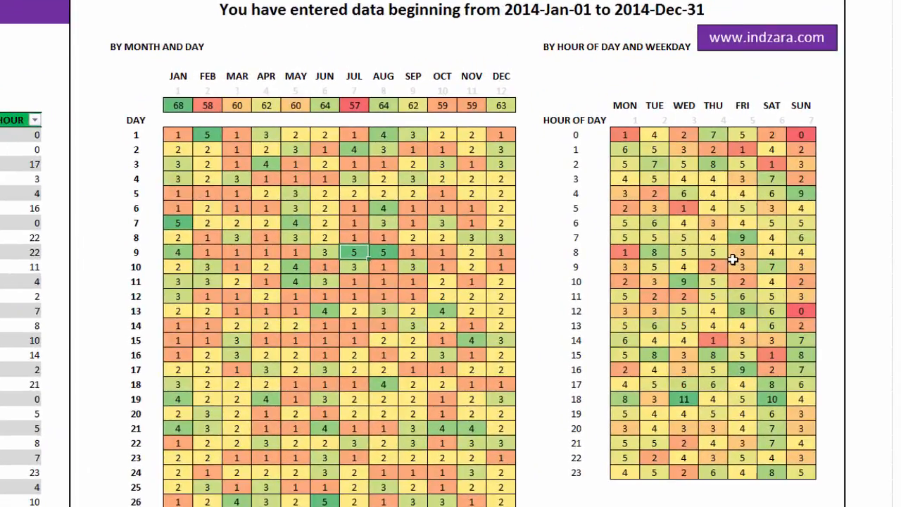
mouse_move(579, 135)
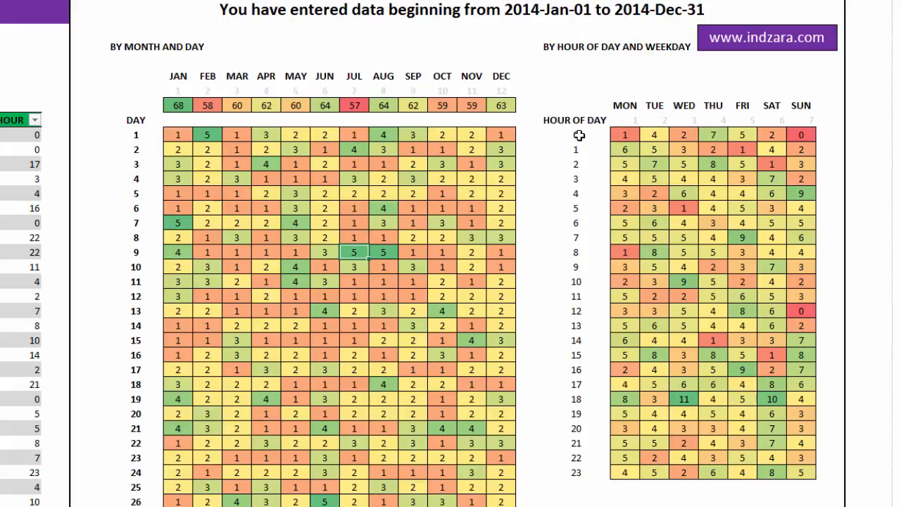
mouse_move(584, 135)
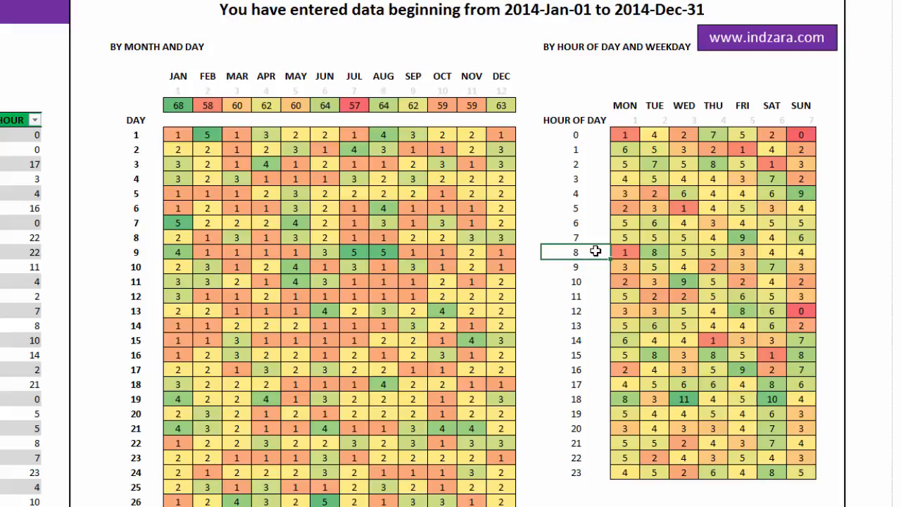
mouse_move(624, 257)
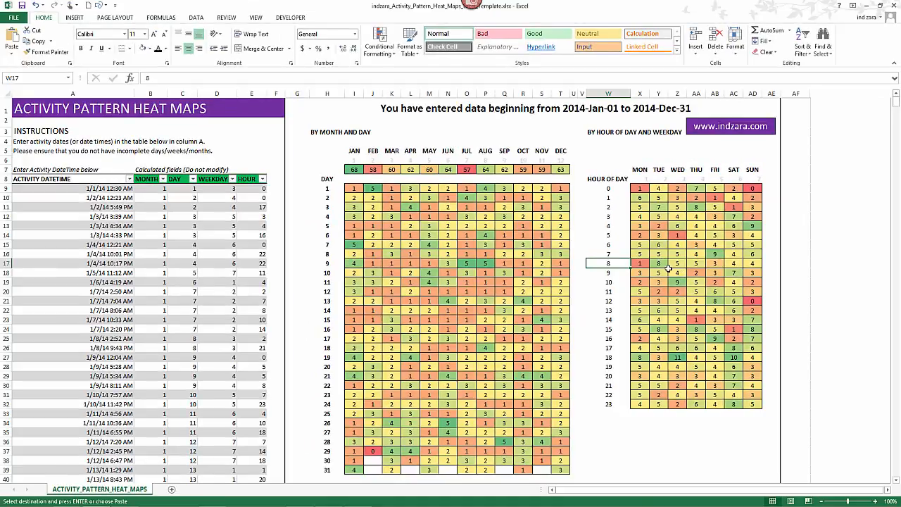
mouse_move(125, 248)
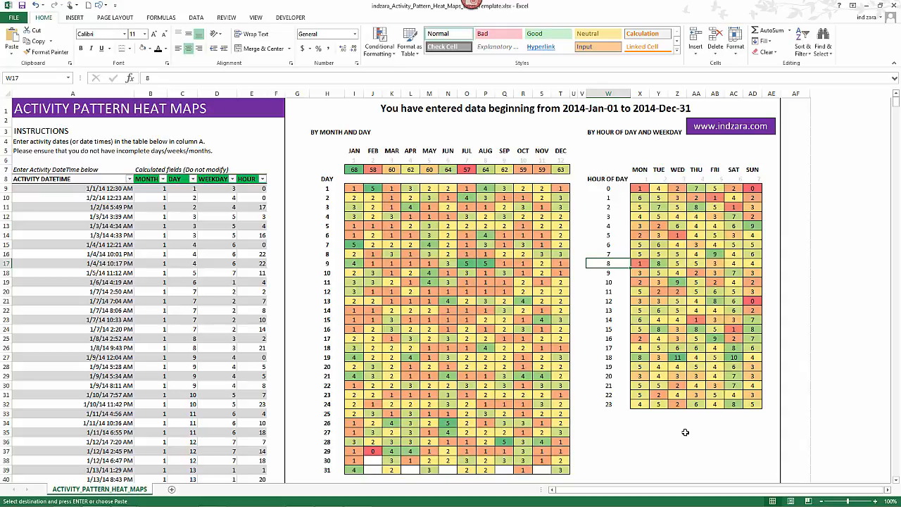
mouse_move(636, 206)
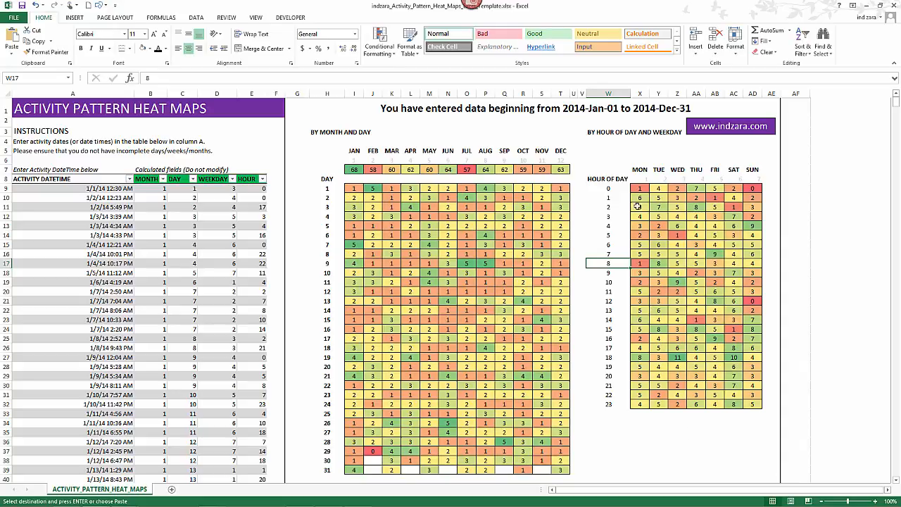
mouse_move(705, 346)
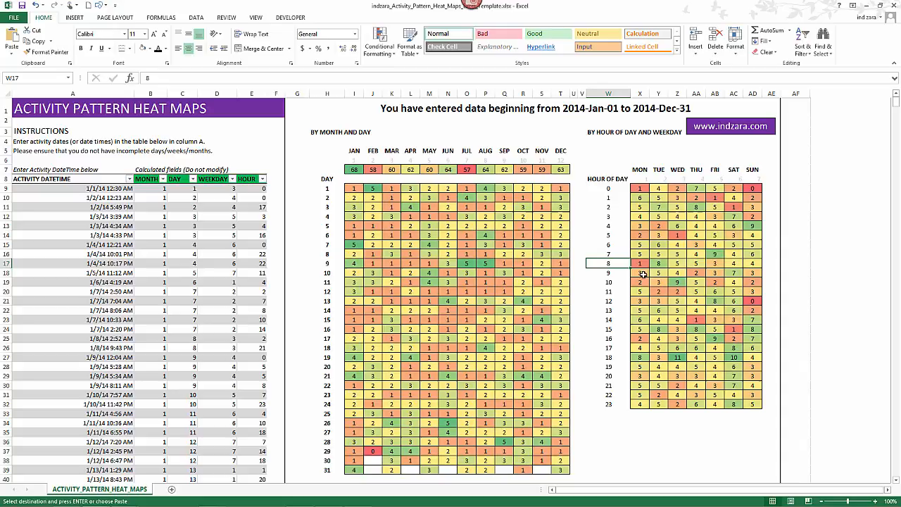
mouse_move(655, 412)
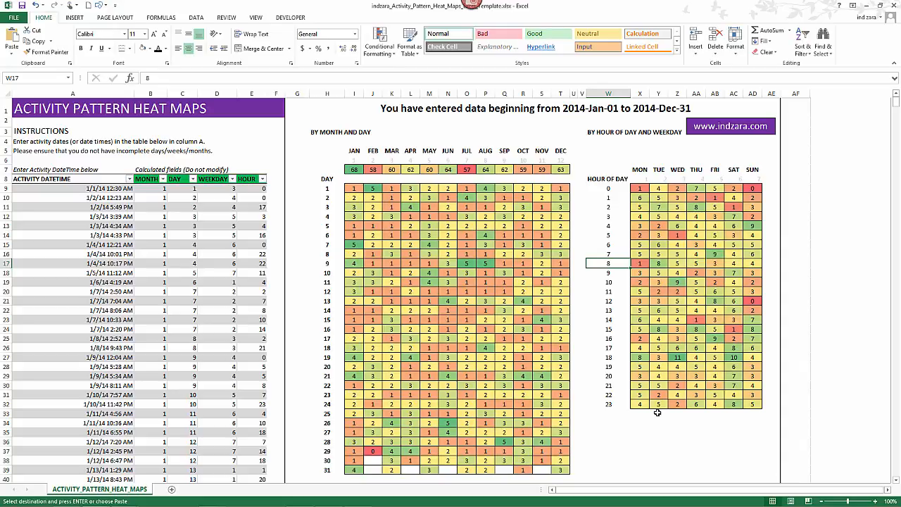